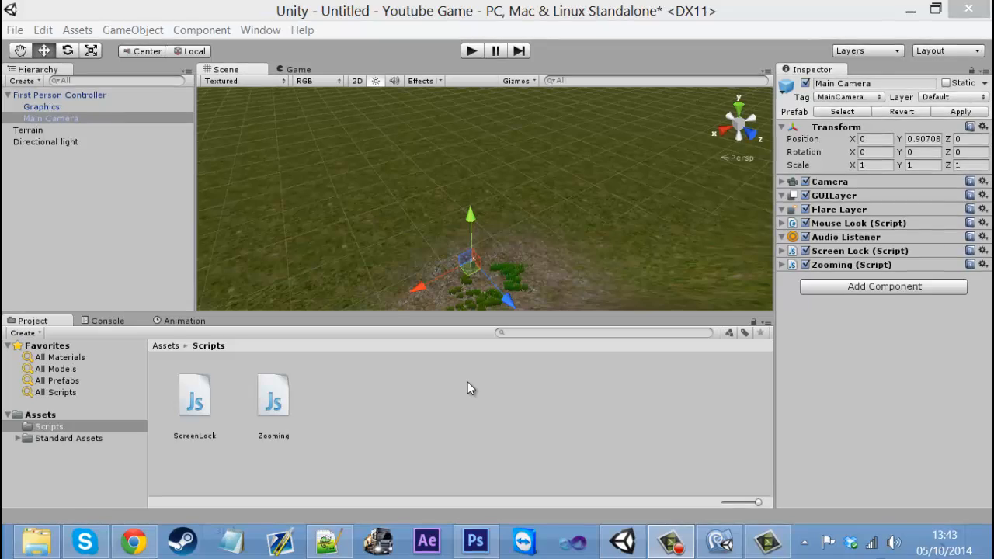
# Step: Select the First Person Controller to show its Character Motor and other components
pyautogui.click(329, 540)
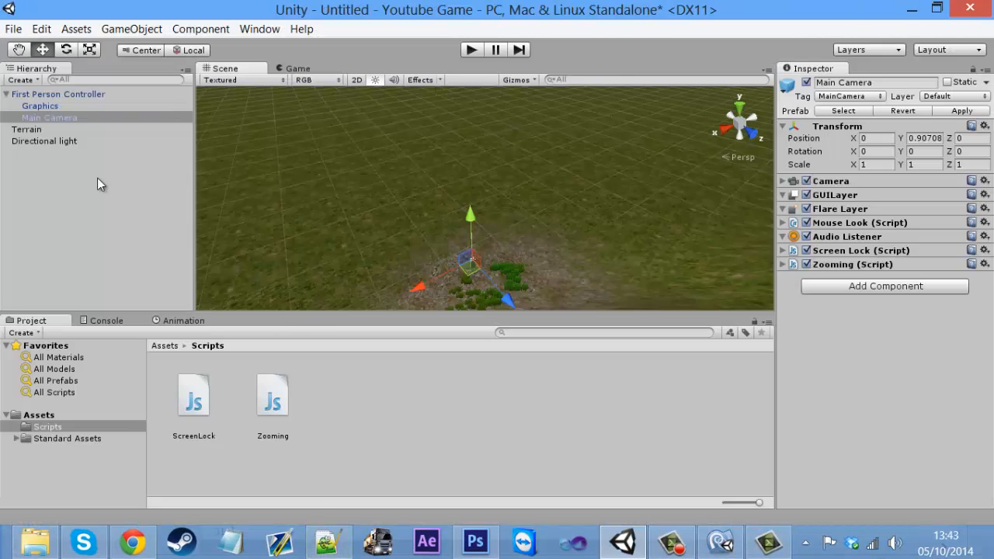
pyautogui.click(59, 93)
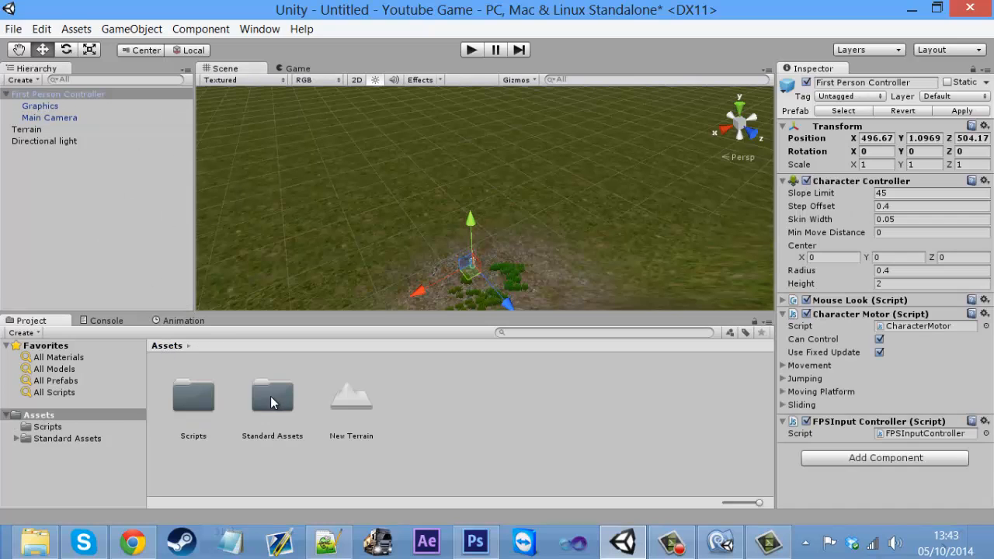
# Step: Navigate into Standard Assets > Character Controllers > Sources > Scripts to reach CharacterMotor
pyautogui.doubleClick(273, 396)
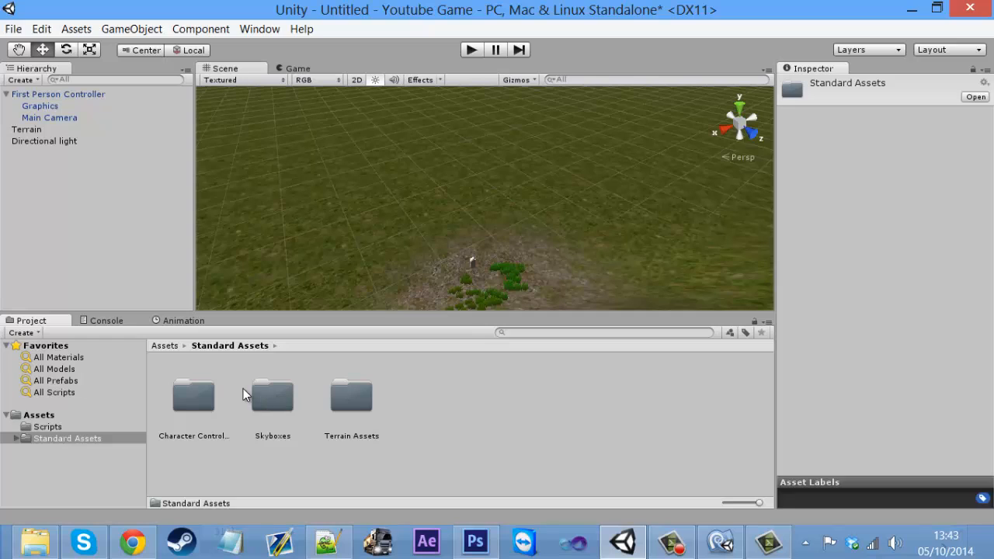
pyautogui.doubleClick(192, 396)
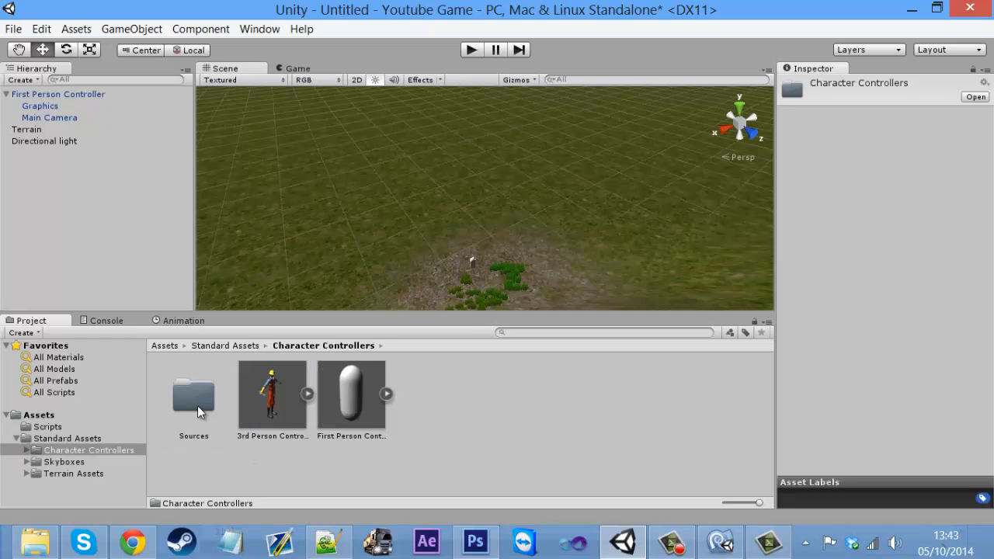
pyautogui.doubleClick(192, 394)
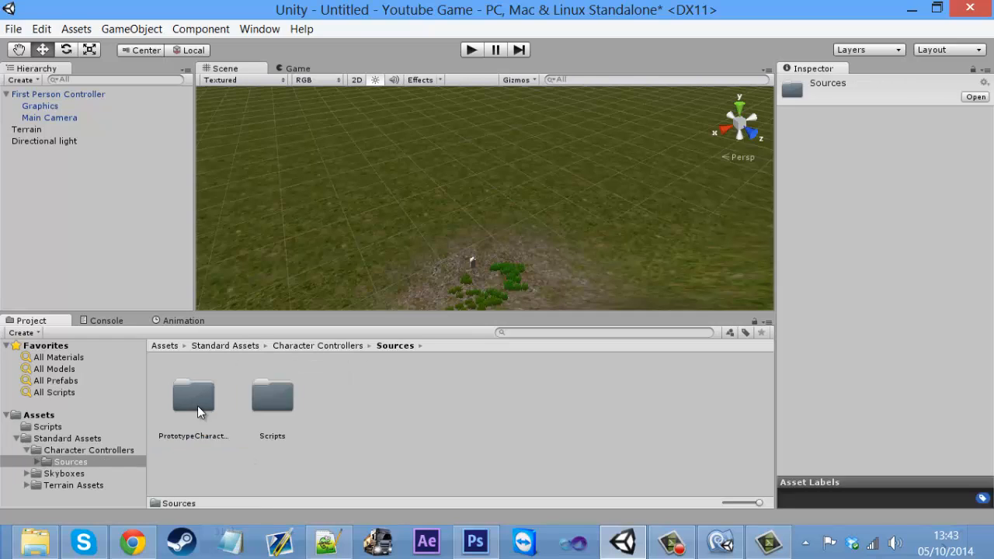
pyautogui.doubleClick(272, 396)
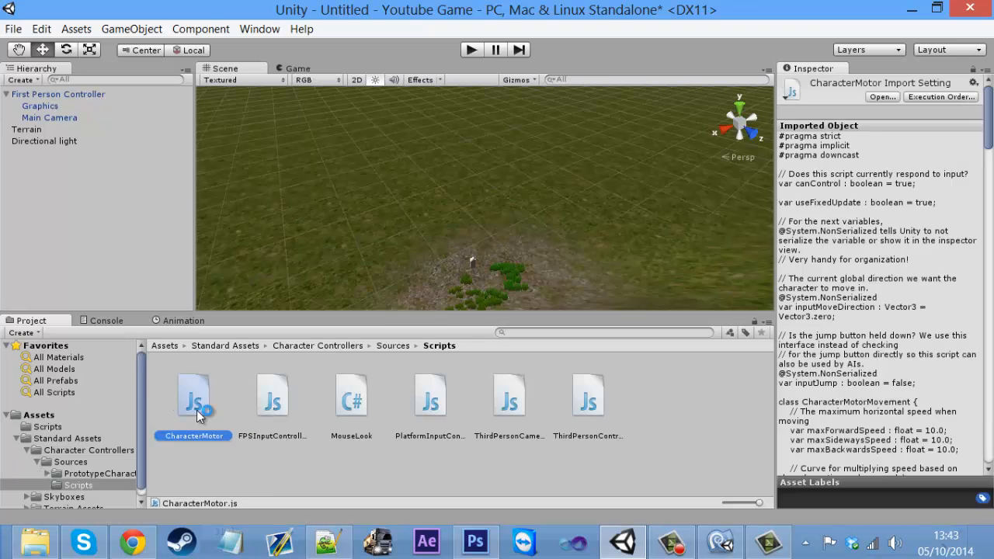
pyautogui.moveTo(717, 540)
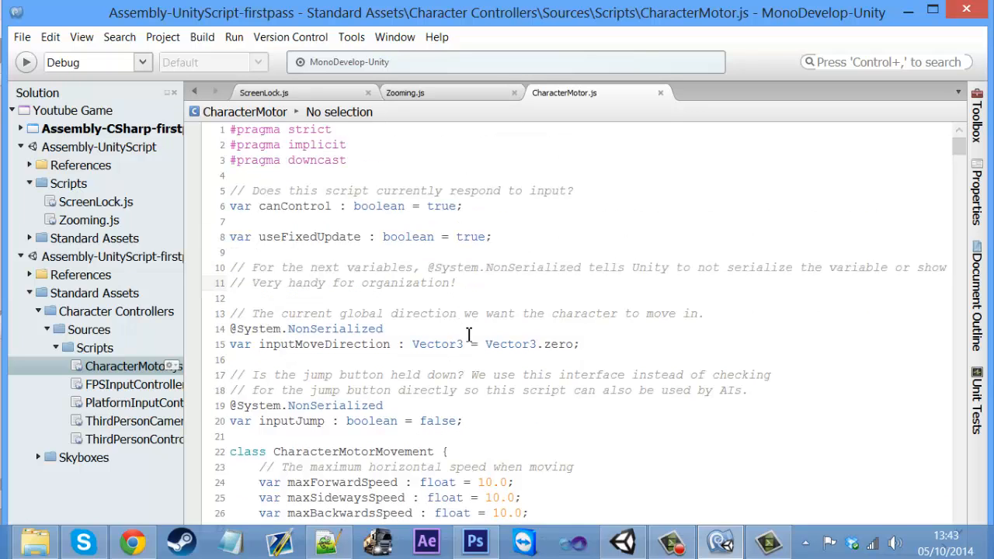
# Step: Scroll through the start of CharacterMotor.js in MonoDevelop
pyautogui.scroll(-3)
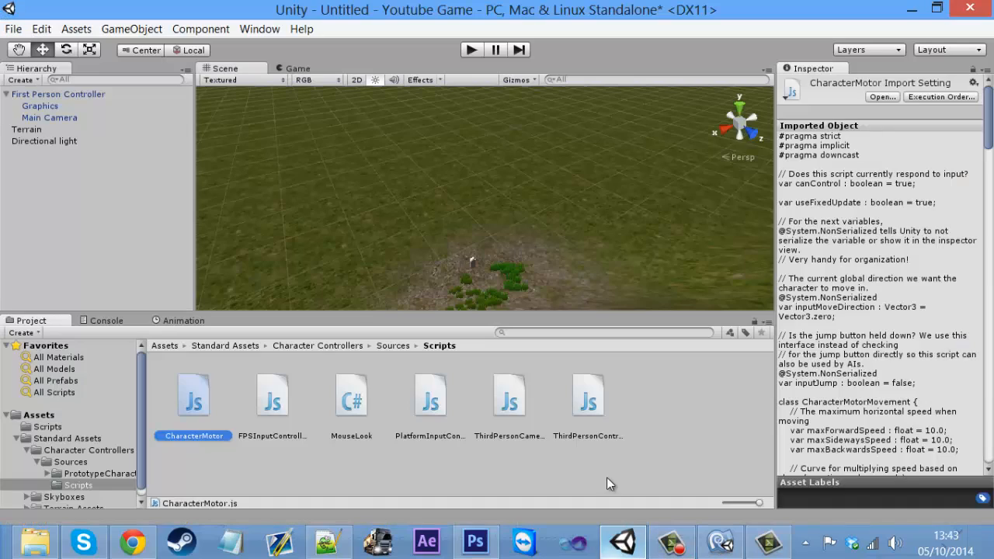
# Step: Expand the Character Motor's Movement settings, showing maximum forward speed 6
pyautogui.click(59, 93)
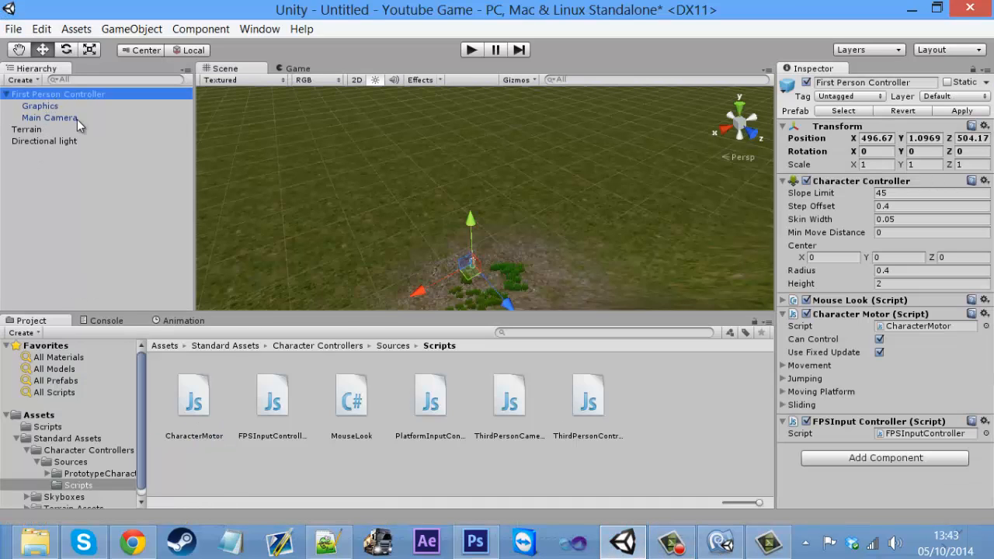
pyautogui.moveTo(699, 278)
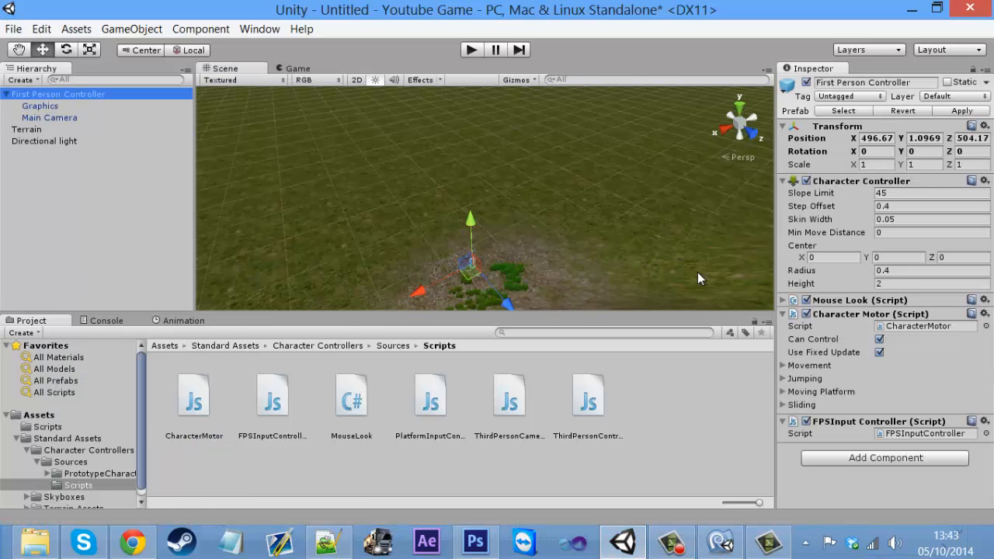
pyautogui.moveTo(815, 282)
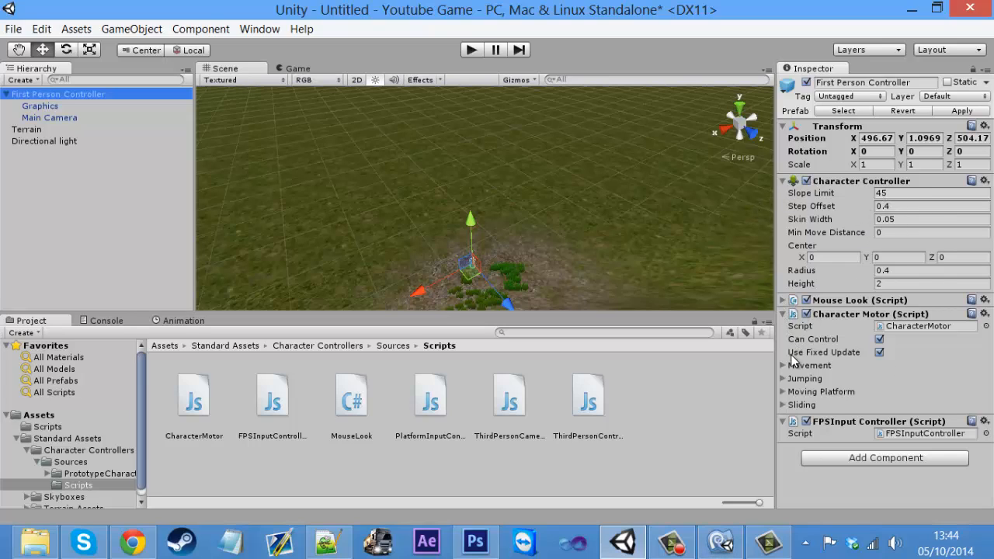
pyautogui.click(782, 364)
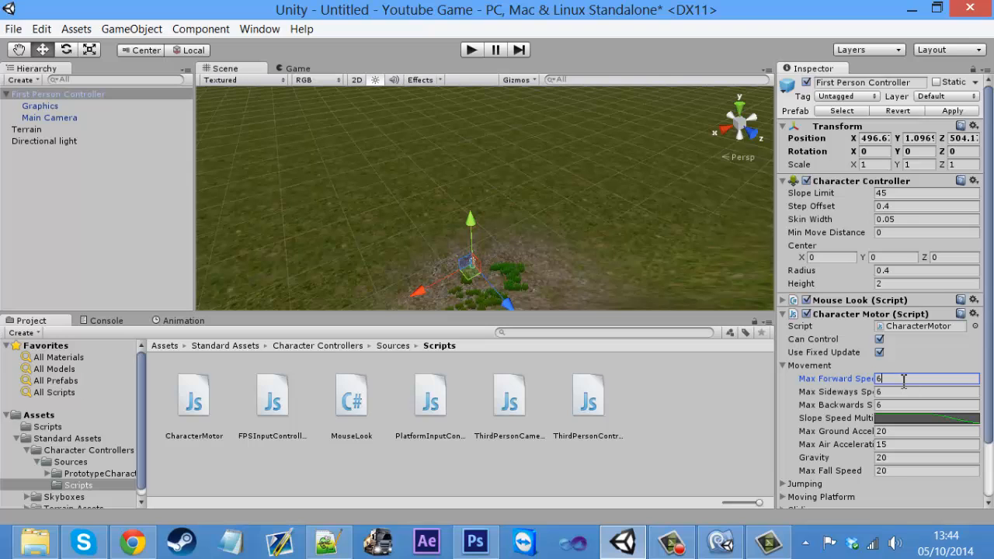
pyautogui.moveTo(487, 42)
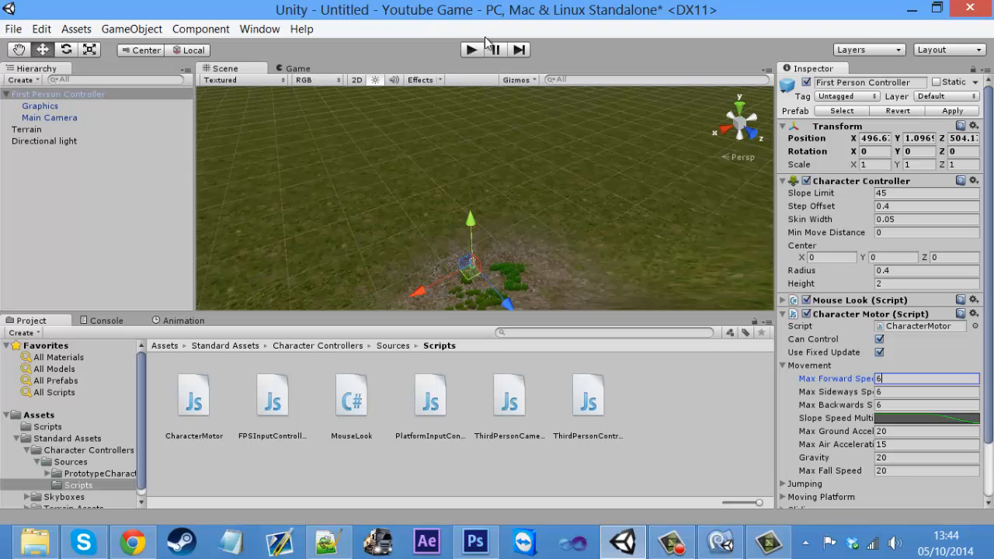
pyautogui.click(472, 48)
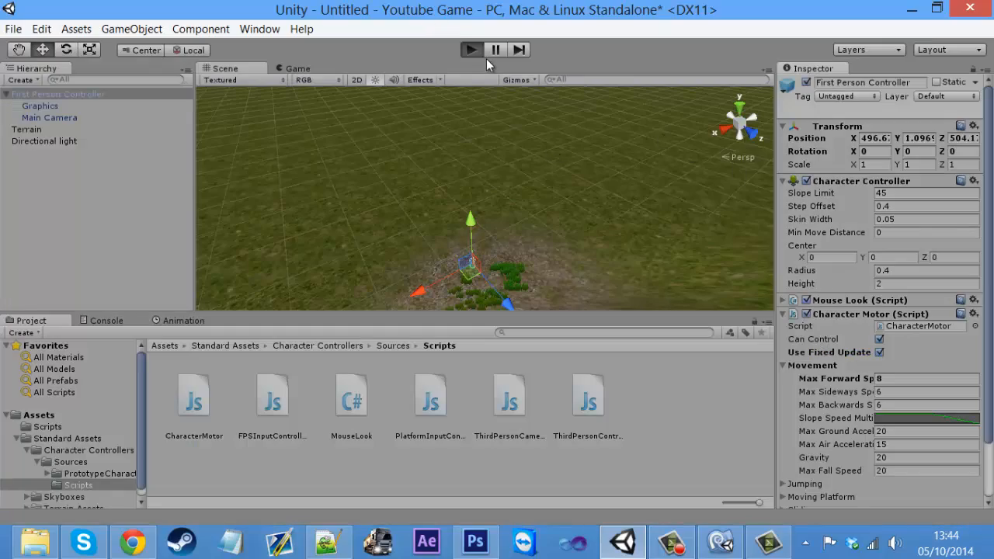
# Step: Start play mode and take control of the character to walk the terrain
pyautogui.click(471, 50)
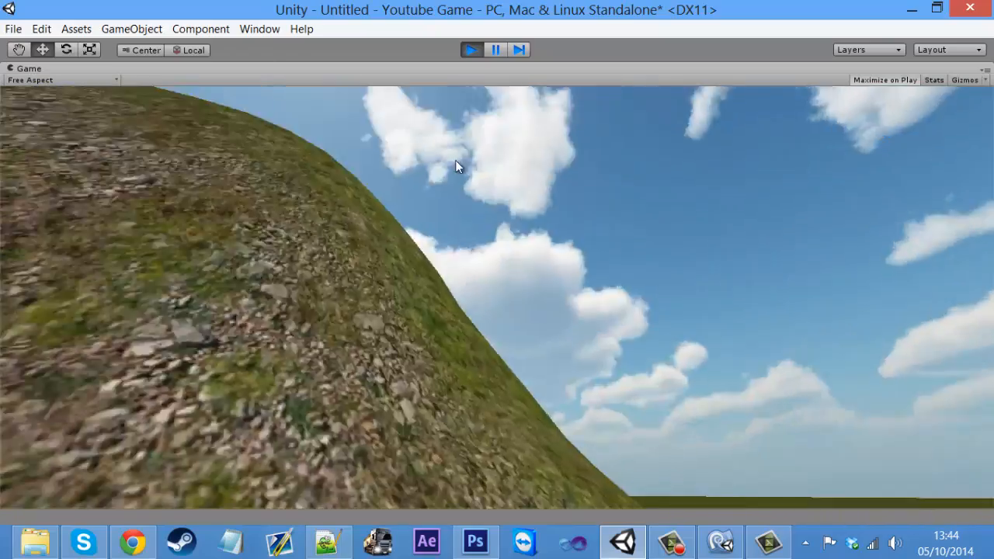
pyautogui.click(472, 49)
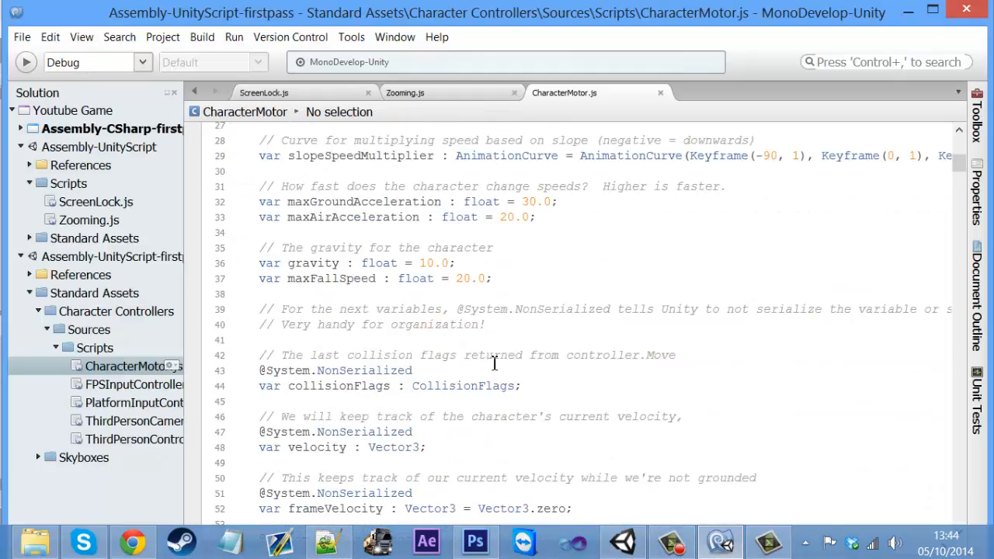
# Step: Scroll down CharacterMotor.js until the Update function is in view
pyautogui.scroll(-3)
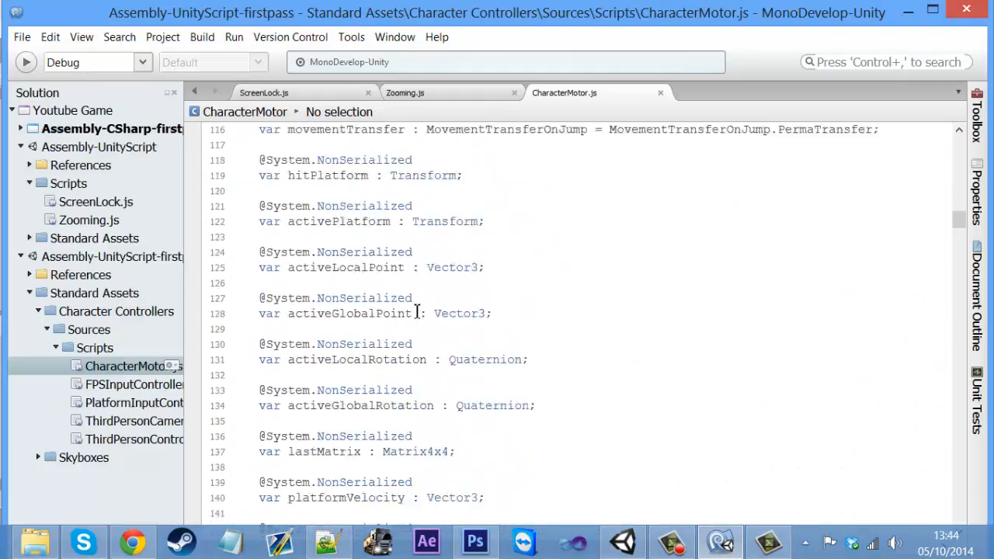
pyautogui.scroll(-3)
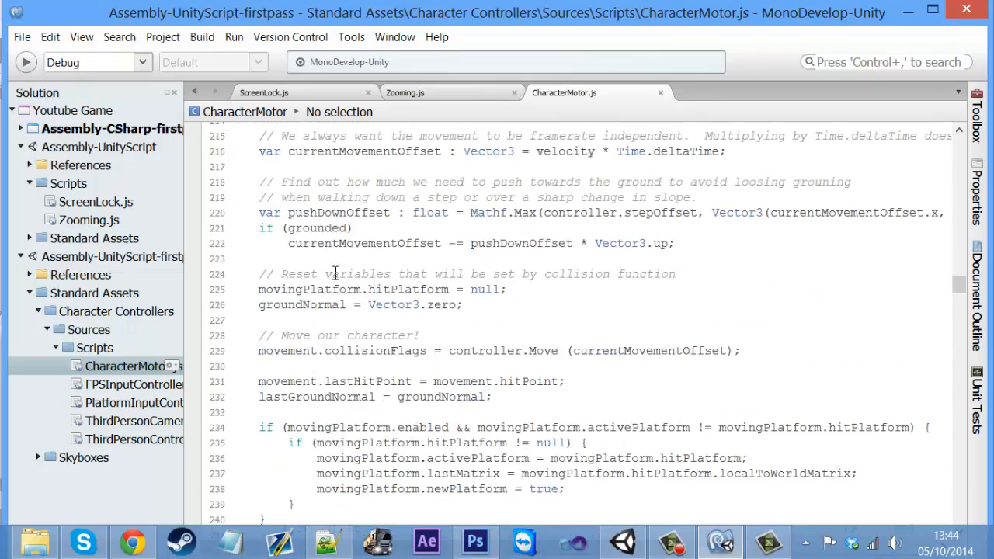
pyautogui.scroll(-3)
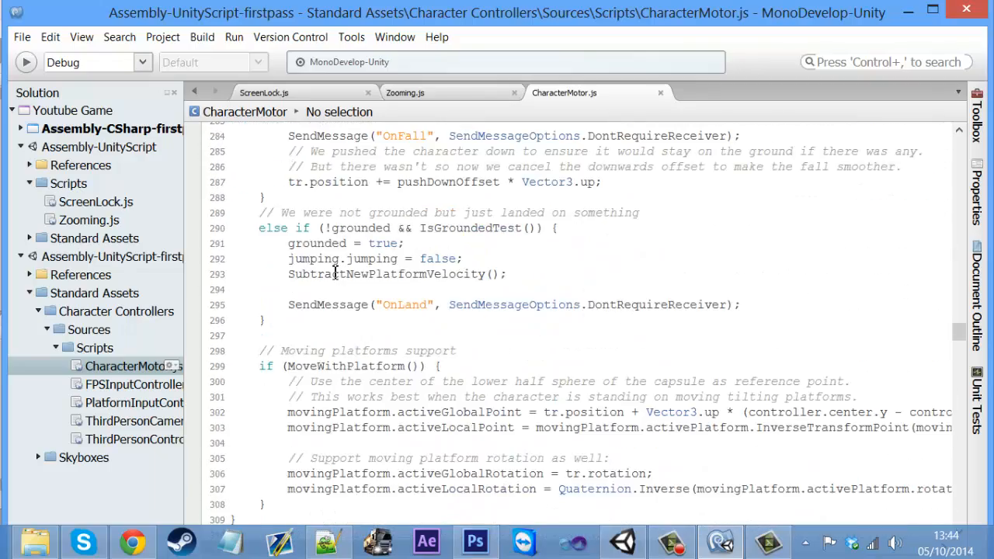
pyautogui.scroll(-3)
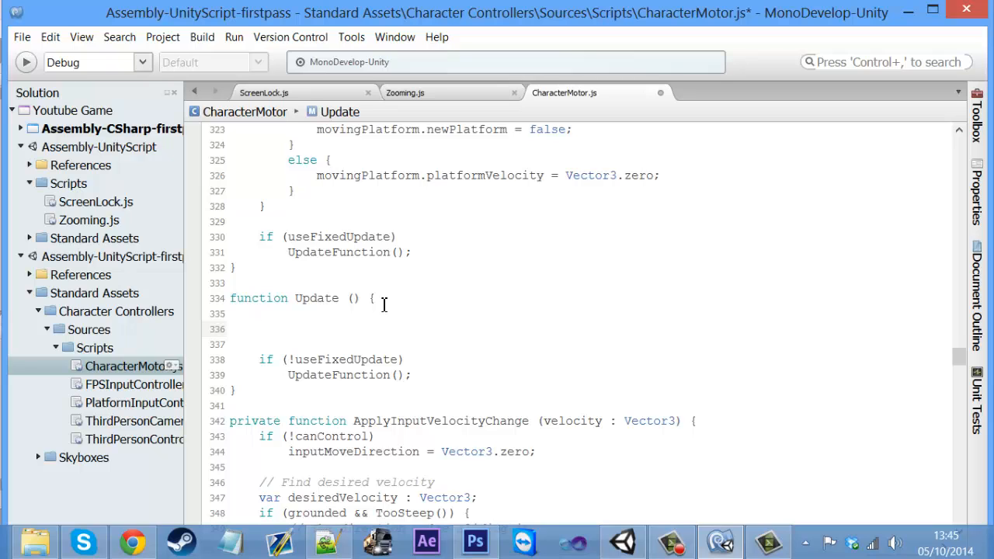
# Step: Begin Update with an if check on Input.GetKey("left shift")
pyautogui.write('if()')
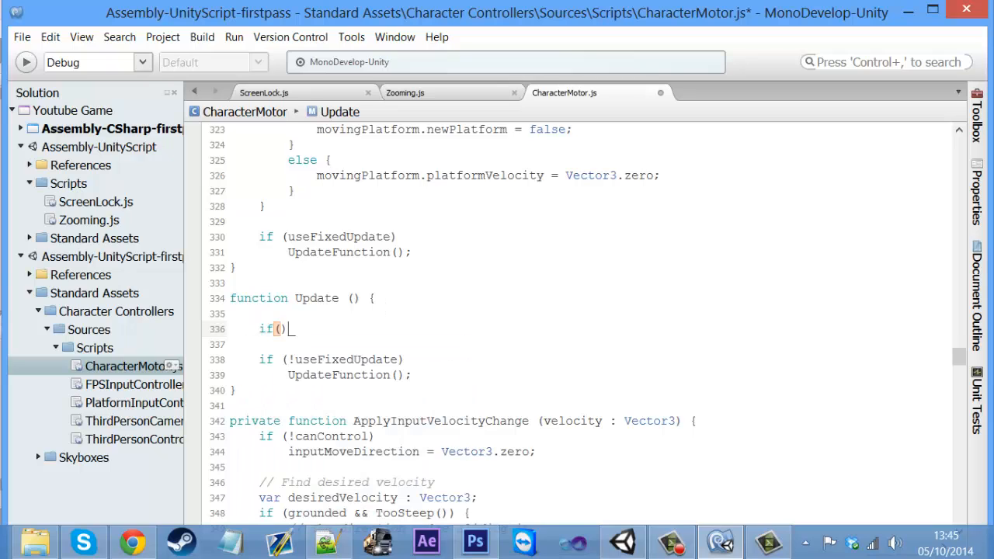
pyautogui.write('Input.GetKey(')
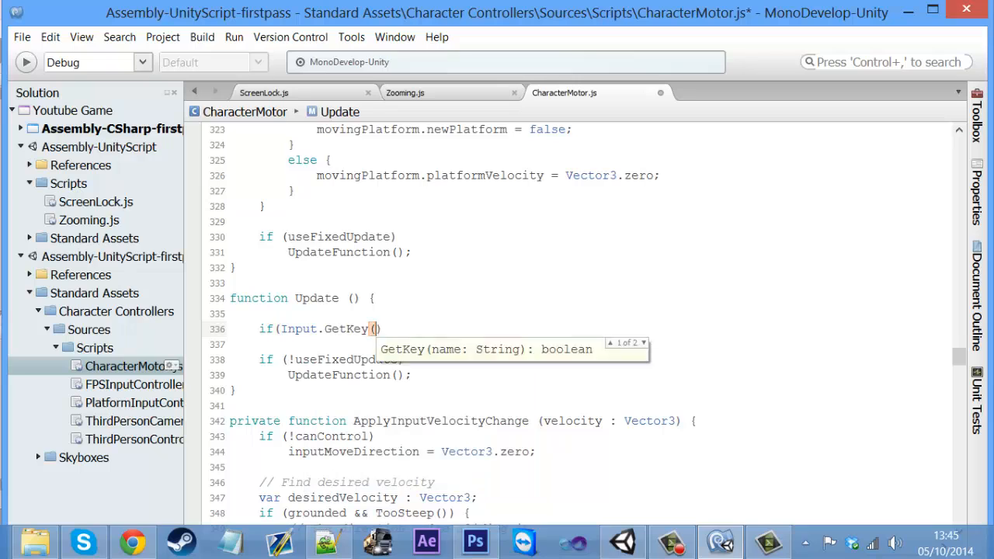
pyautogui.write('"')
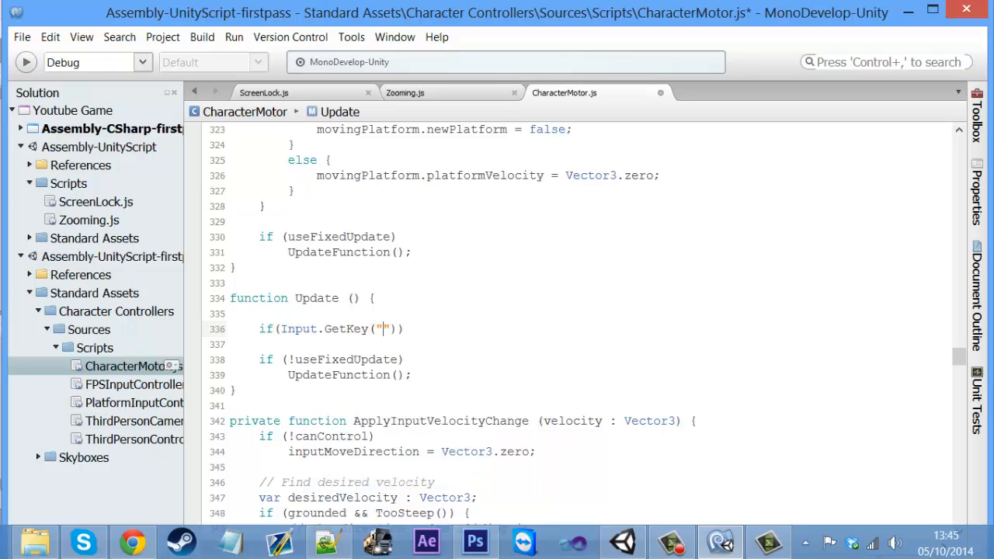
pyautogui.write('left shift')
pyautogui.click(588, 343)
pyautogui.write('{')
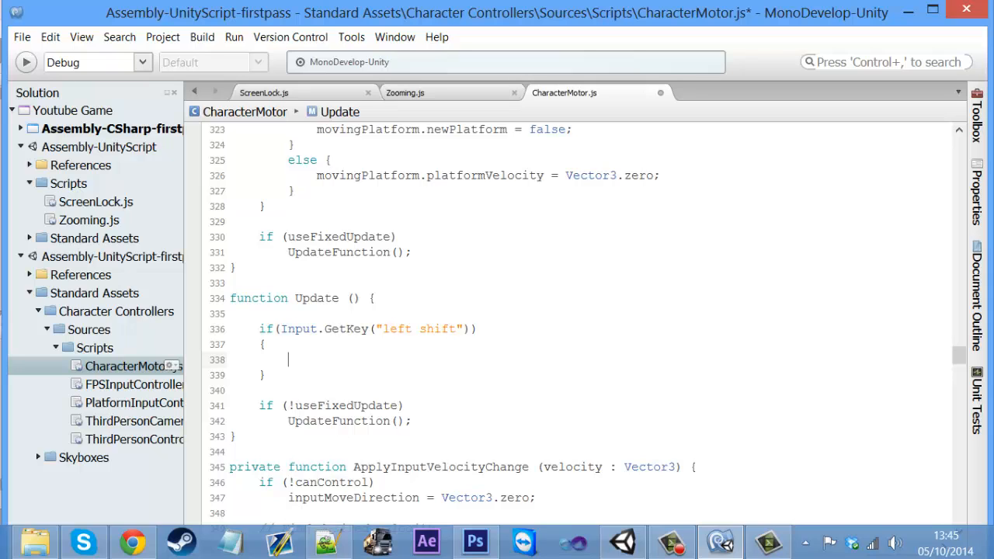
# Step: Inside the if, set movement.maxForwardSpeed = 12.0 and end the block
pyautogui.write('movement')
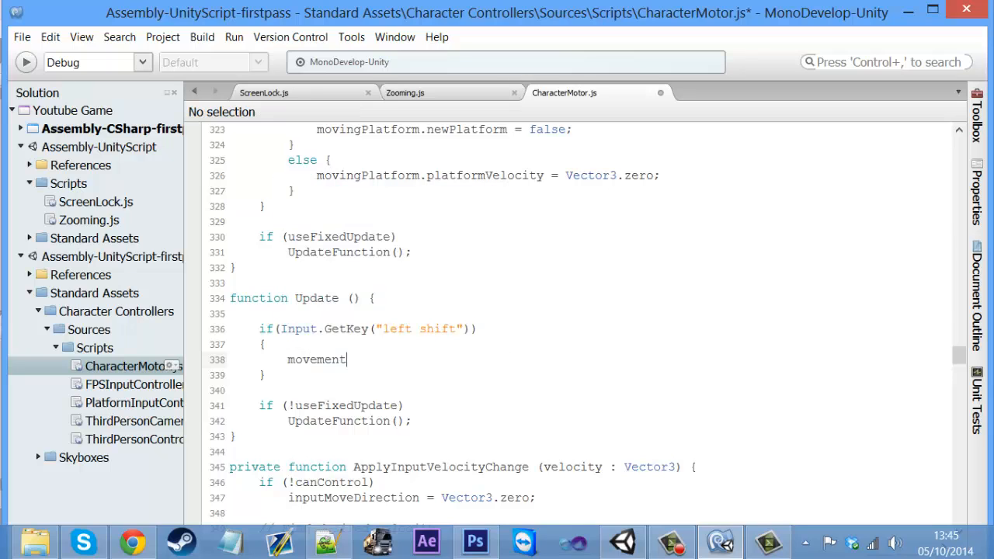
pyautogui.write('.')
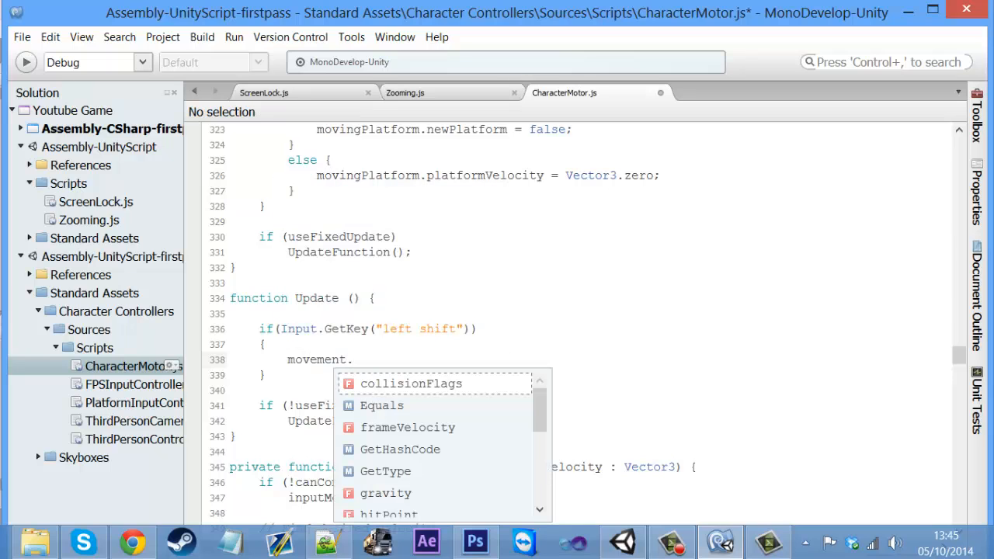
pyautogui.write('maxForwardSpeed =')
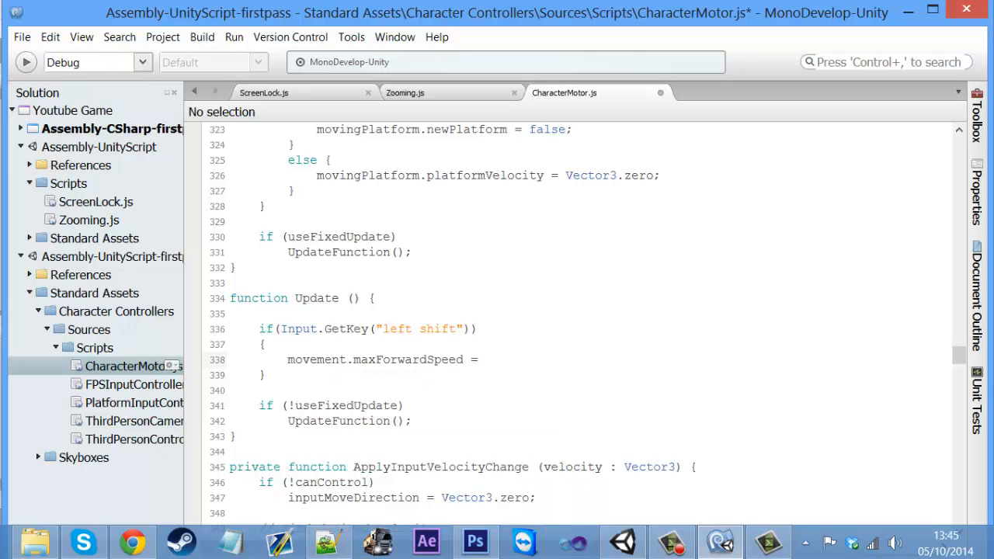
pyautogui.click(484, 360)
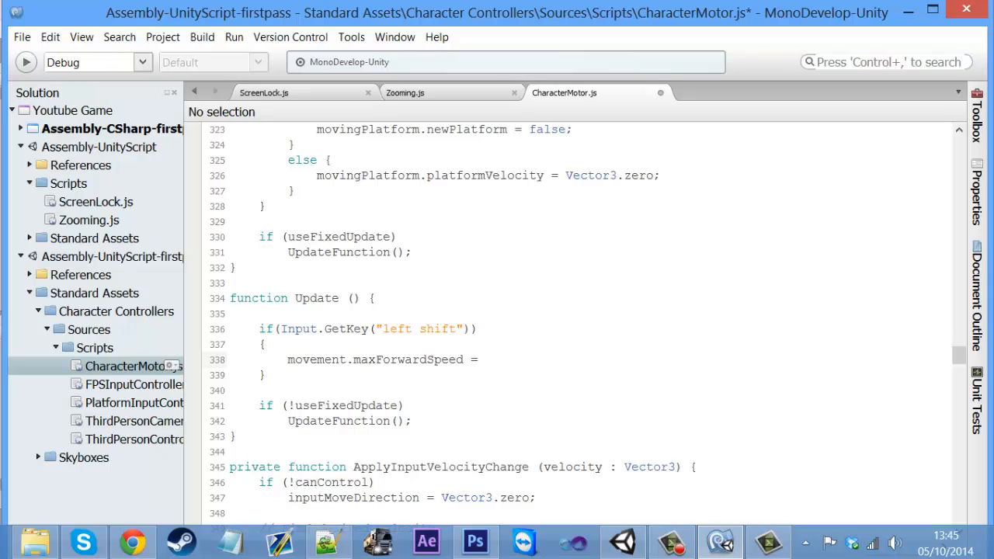
pyautogui.click(485, 358)
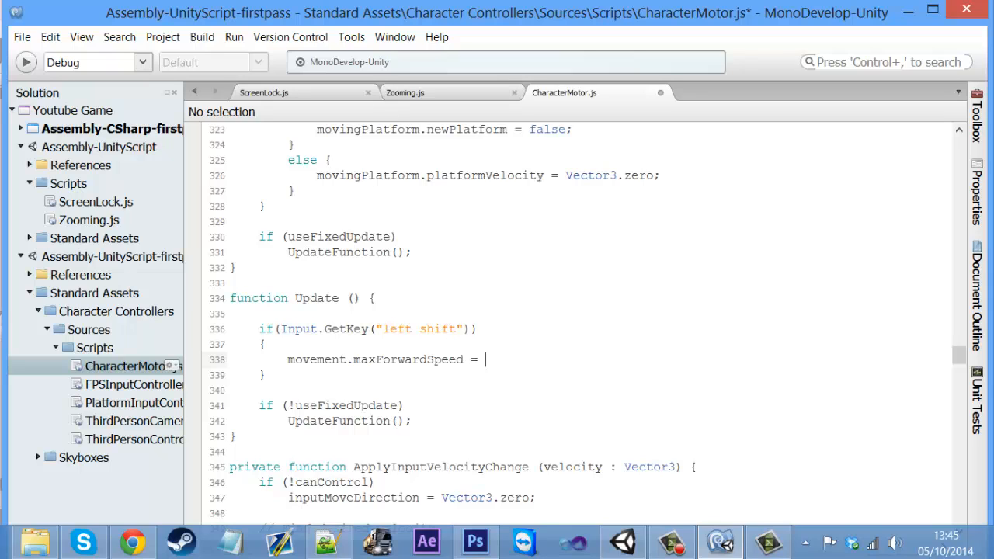
pyautogui.write('12')
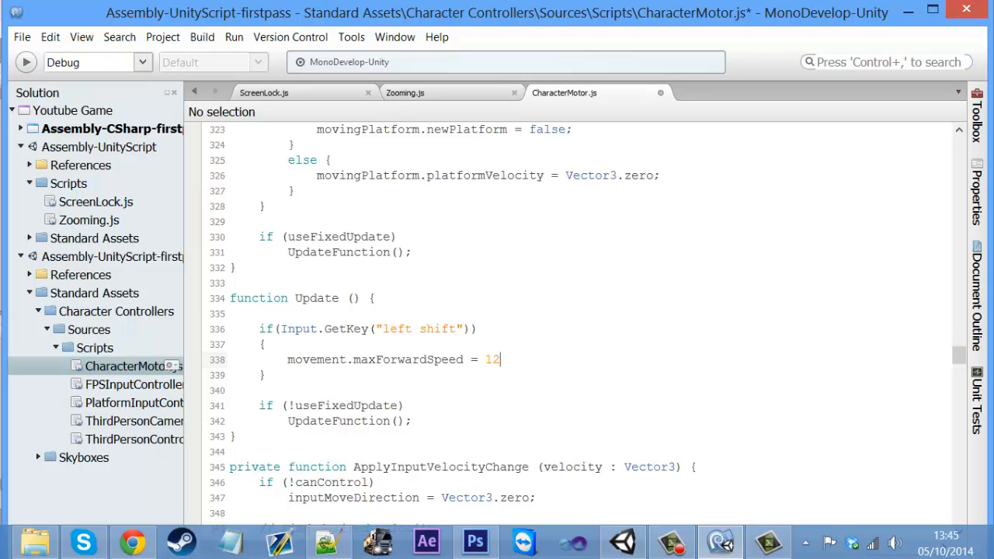
pyautogui.write('.0;')
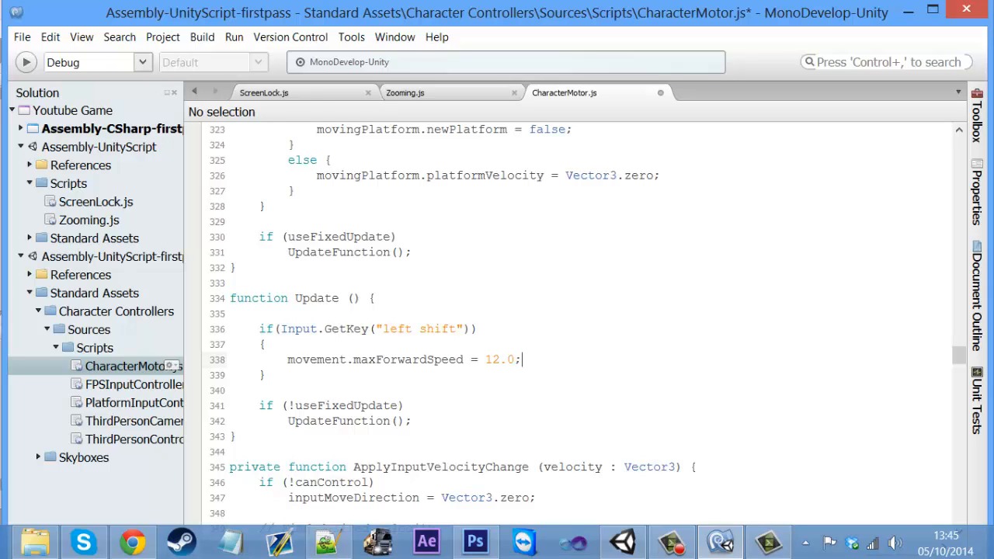
pyautogui.press('Return')
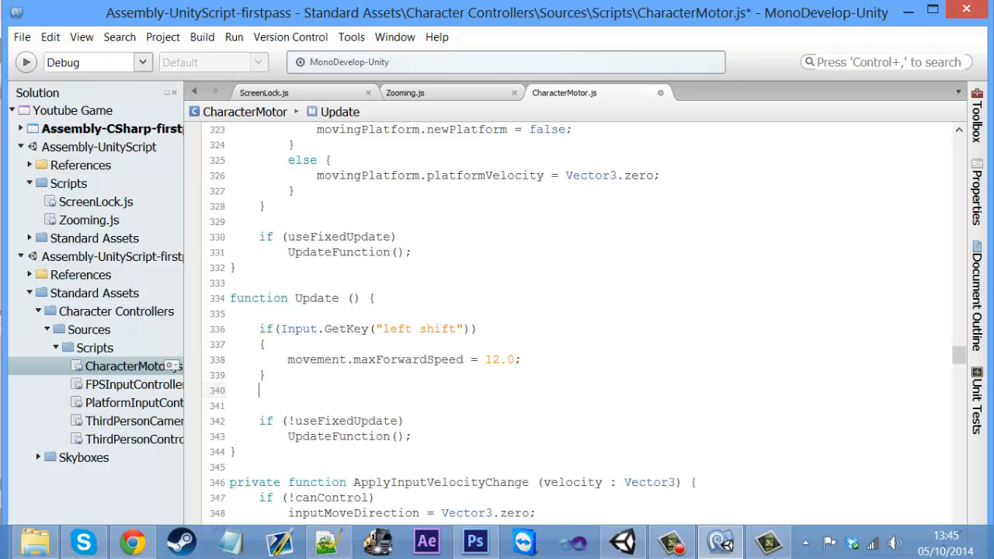
# Step: Add an else branch setting movement.maxForwardSpeed = 8.0 and save the script
pyautogui.write('else{')
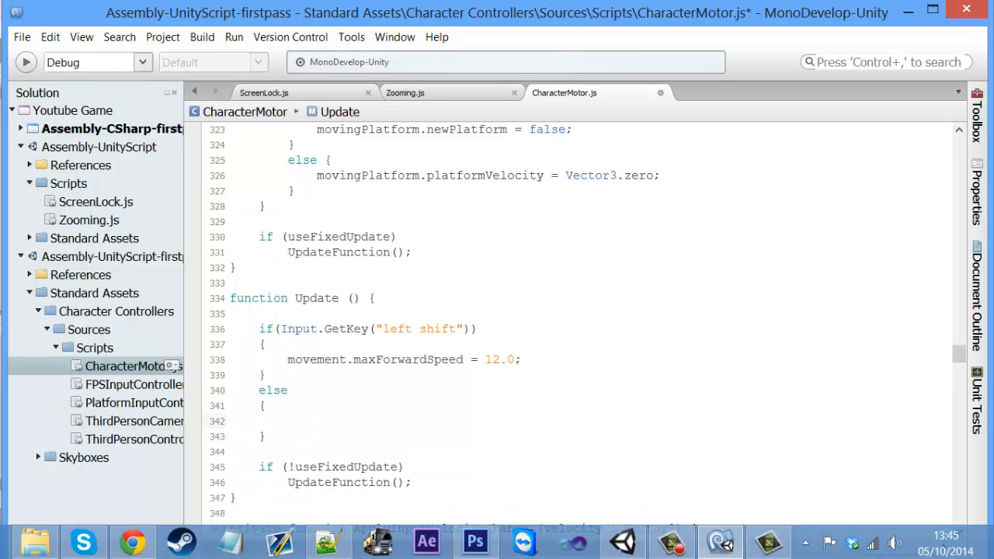
pyautogui.write('movement')
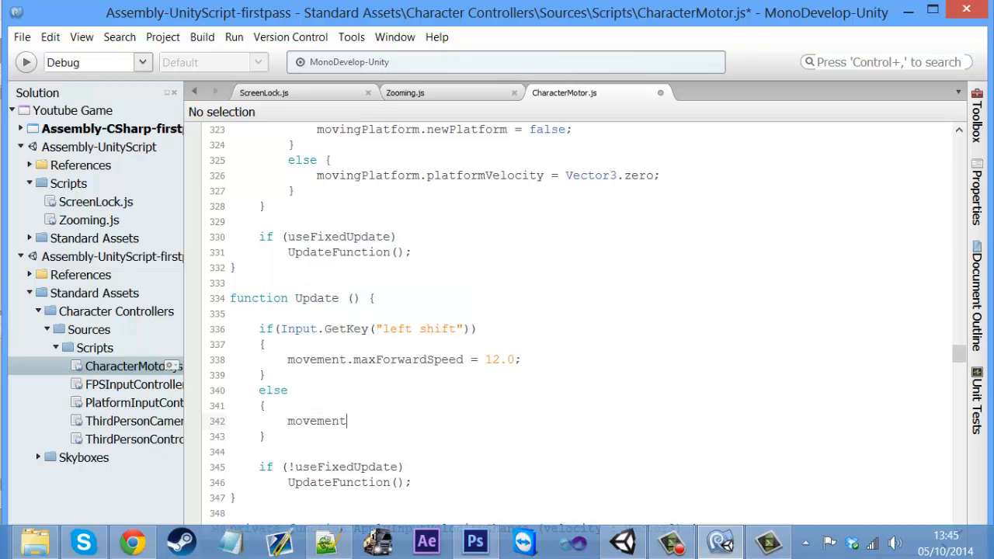
pyautogui.write('.maxForwardSpeed =')
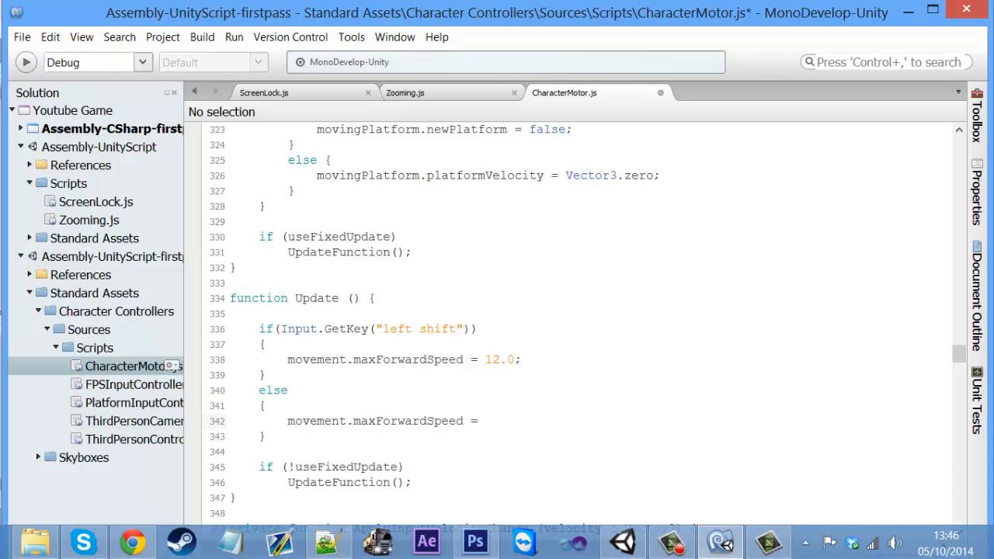
pyautogui.write('8.0;')
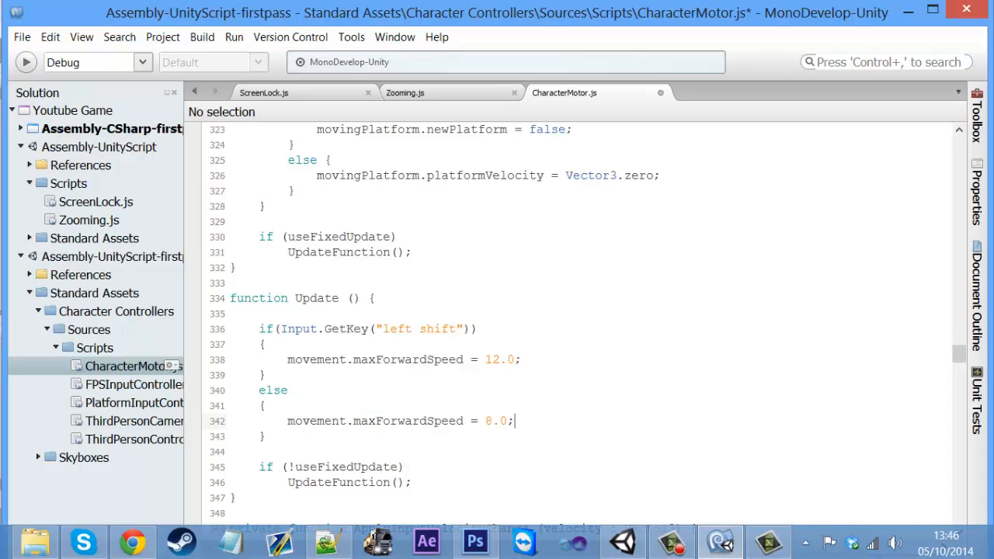
pyautogui.press('ctrl+s')
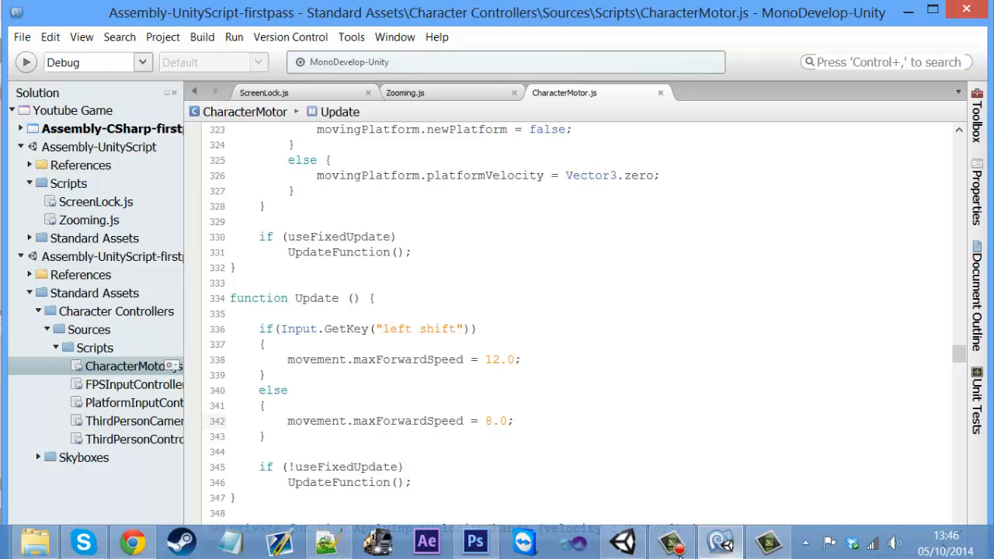
# Step: Back in Unity, run play mode to test the shift sprint, then stop the game
pyautogui.click(624, 541)
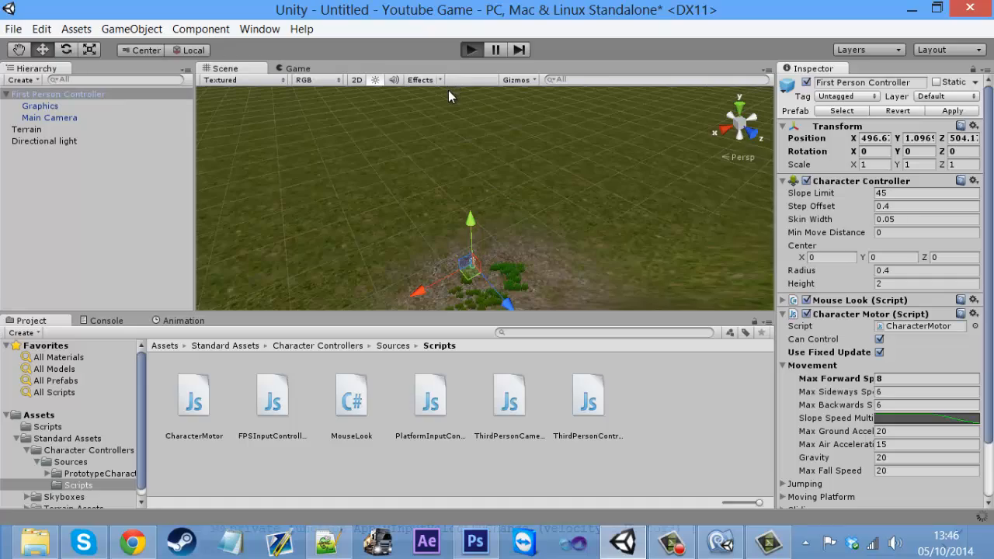
pyautogui.click(472, 48)
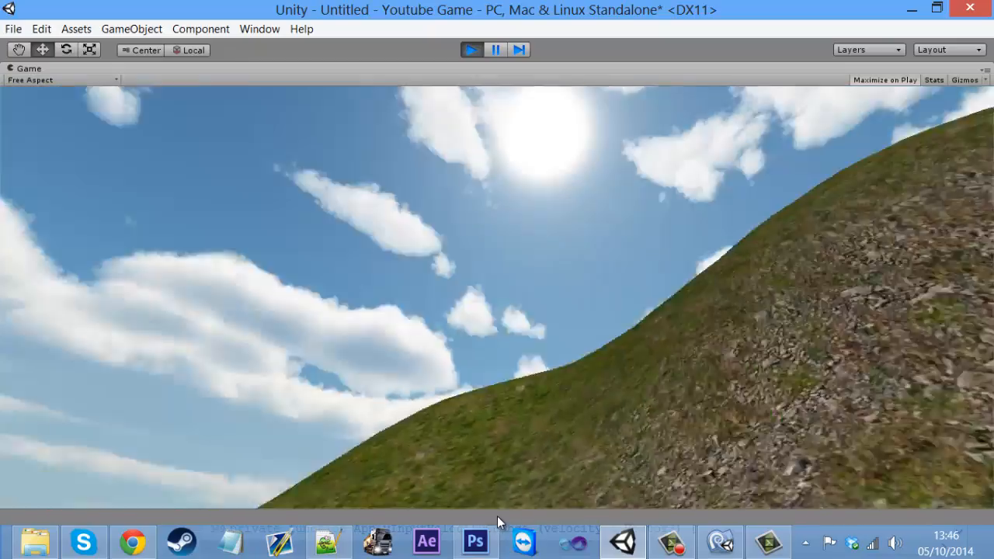
pyautogui.click(472, 50)
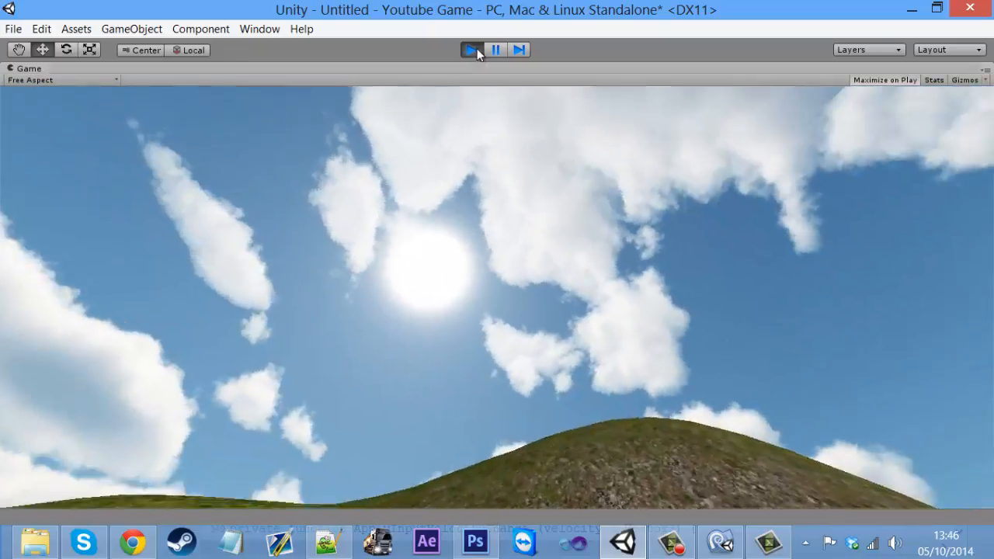
pyautogui.click(472, 50)
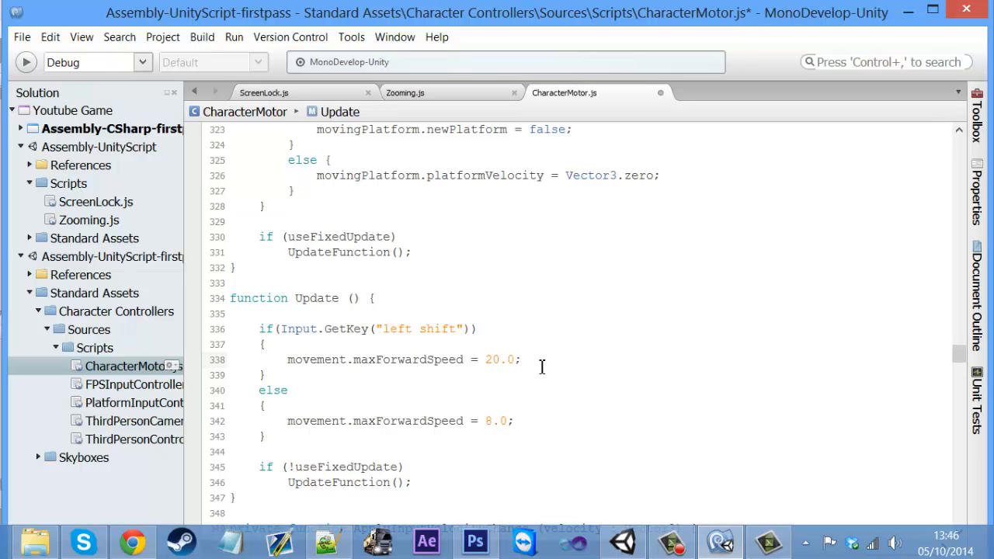
# Step: Return to Unity and play-test sprinting again with the shift speed at 20.0
pyautogui.click(624, 540)
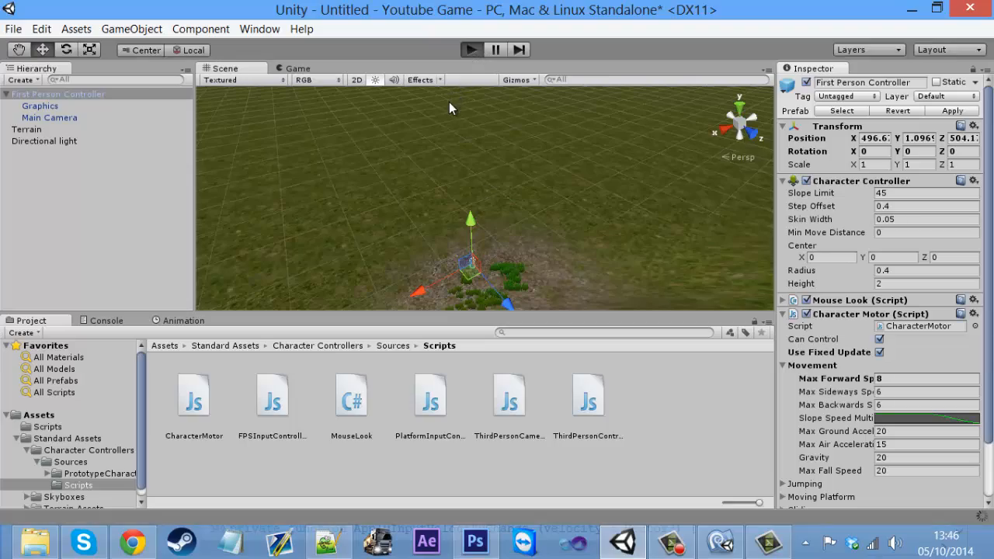
pyautogui.click(472, 48)
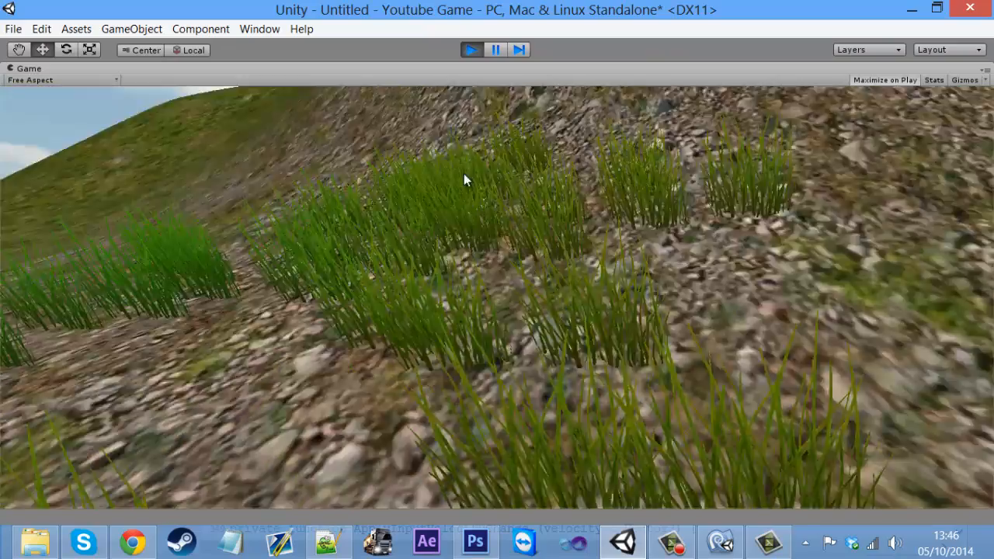
pyautogui.click(472, 48)
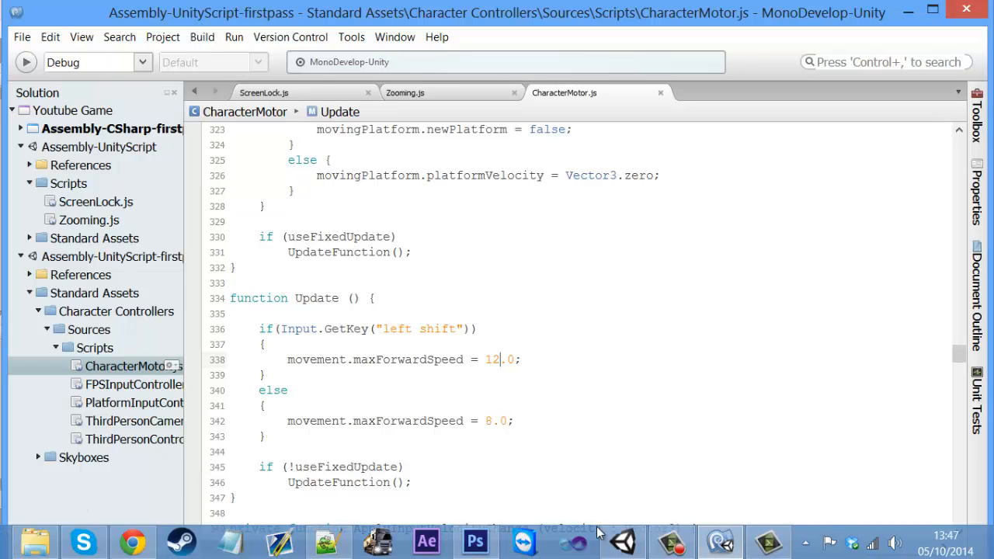
# Step: Restore the left-shift sprint speed to 12.0 and confirm the normal speed value remains 8.0
pyautogui.click(621, 540)
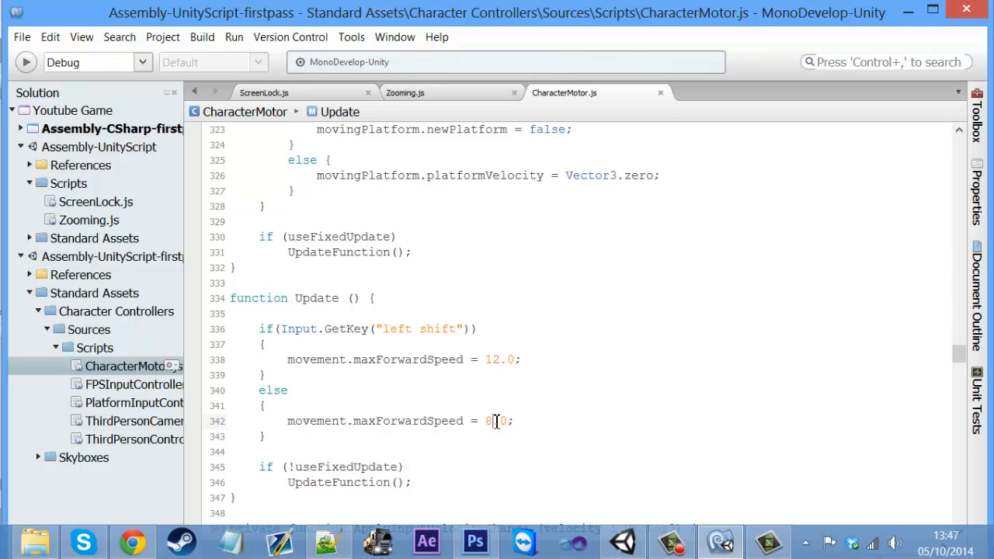
pyautogui.doubleClick(487, 420)
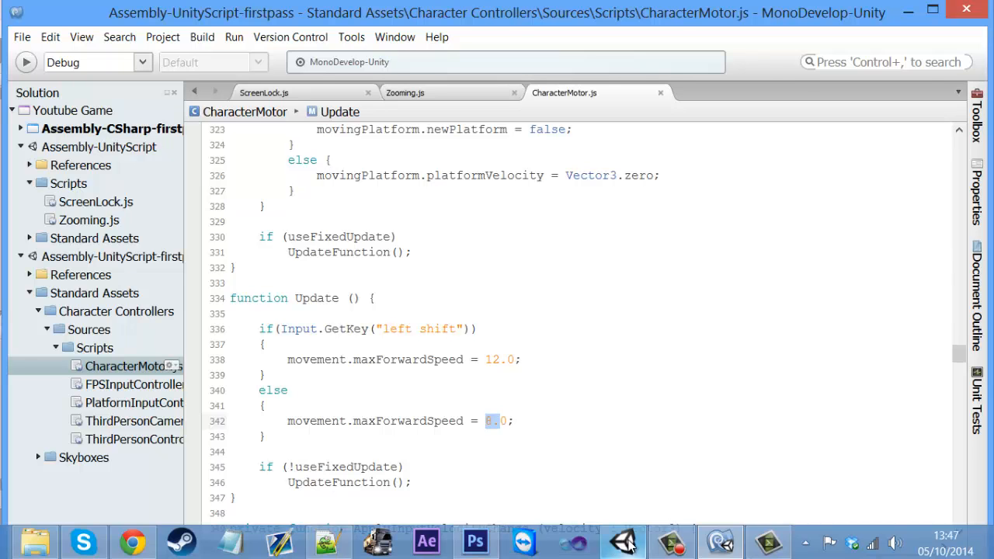
pyautogui.click(624, 540)
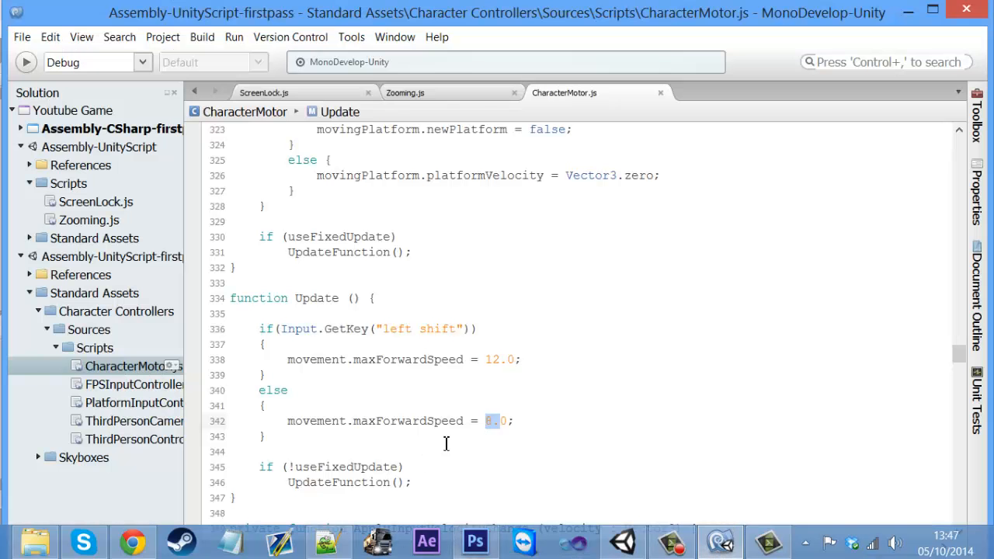
pyautogui.click(516, 421)
pyautogui.write('8')
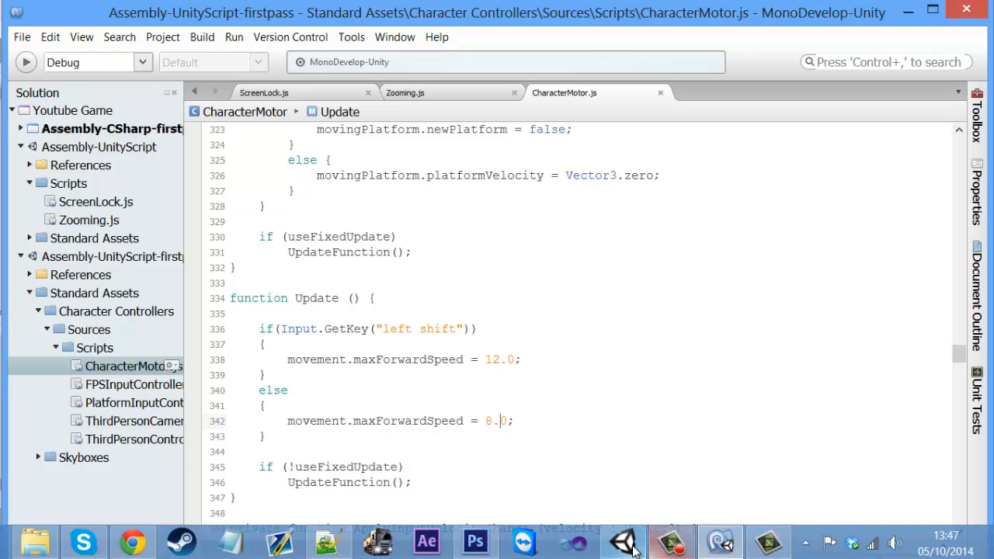
# Step: Switch back to the Unity editor showing the First Person Controller with forward speed 8
pyautogui.click(622, 540)
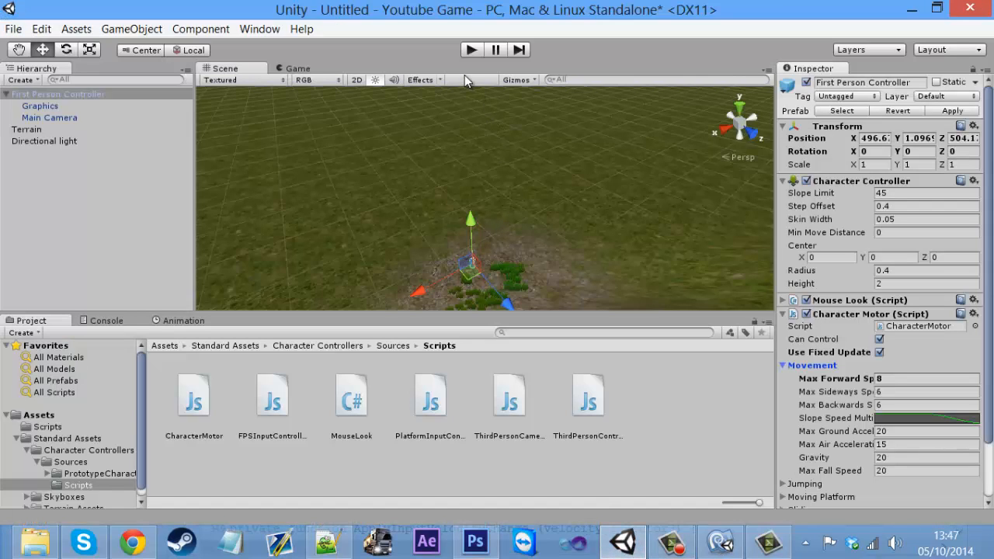
pyautogui.moveTo(534, 213)
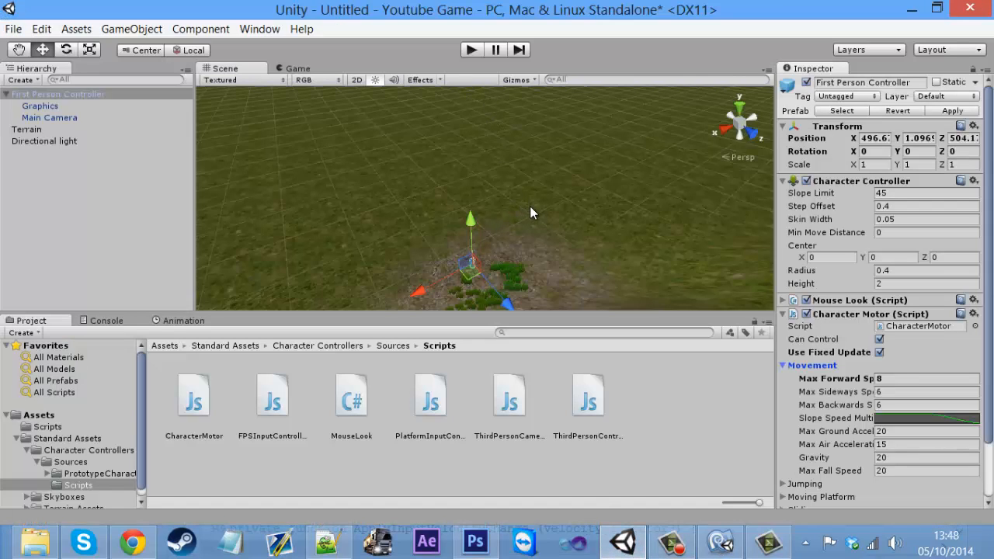
pyautogui.moveTo(553, 223)
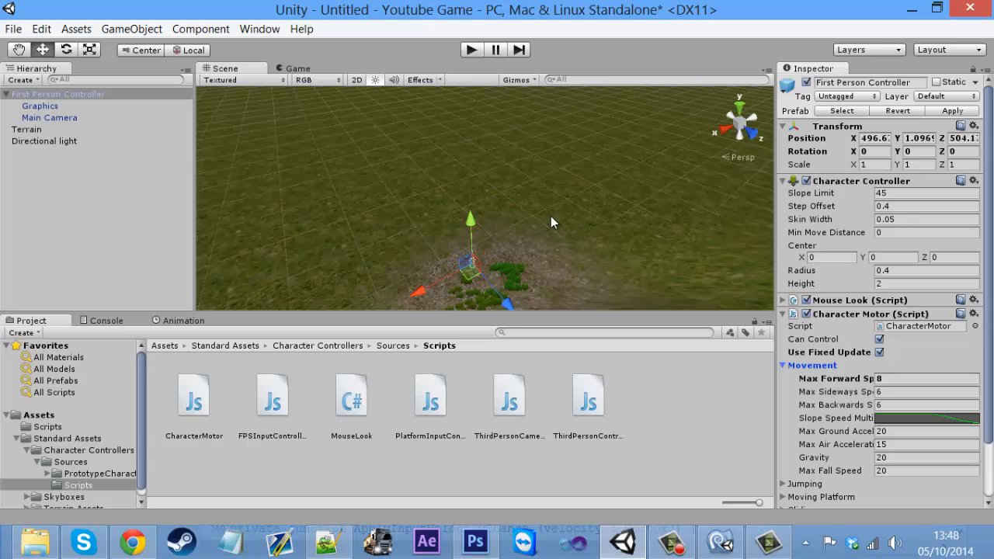